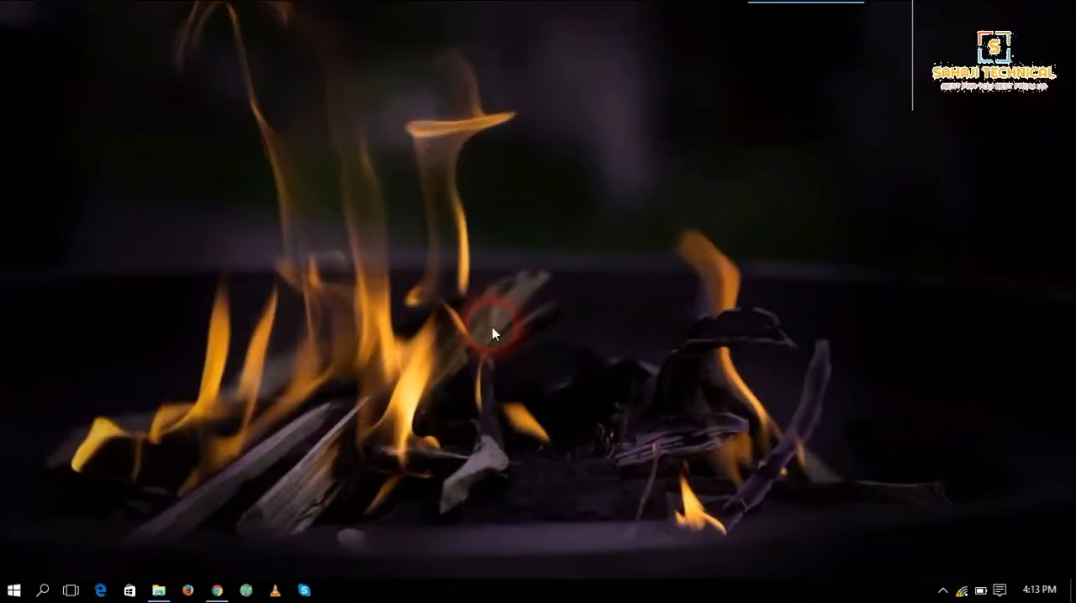
Open File Explorer to the TWRPK3notecrazytech folder holding New folder and its RAR archive.
left_click(158, 590)
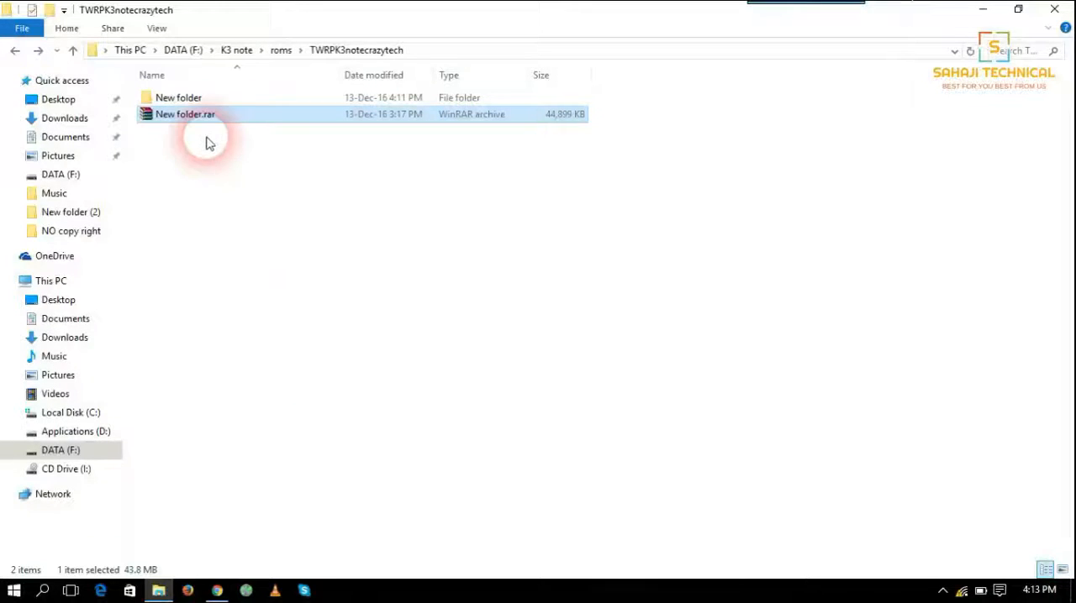
Navigate through both nested New folder levels into Flash_Tools and select flash_tool.exe.
double_click(178, 98)
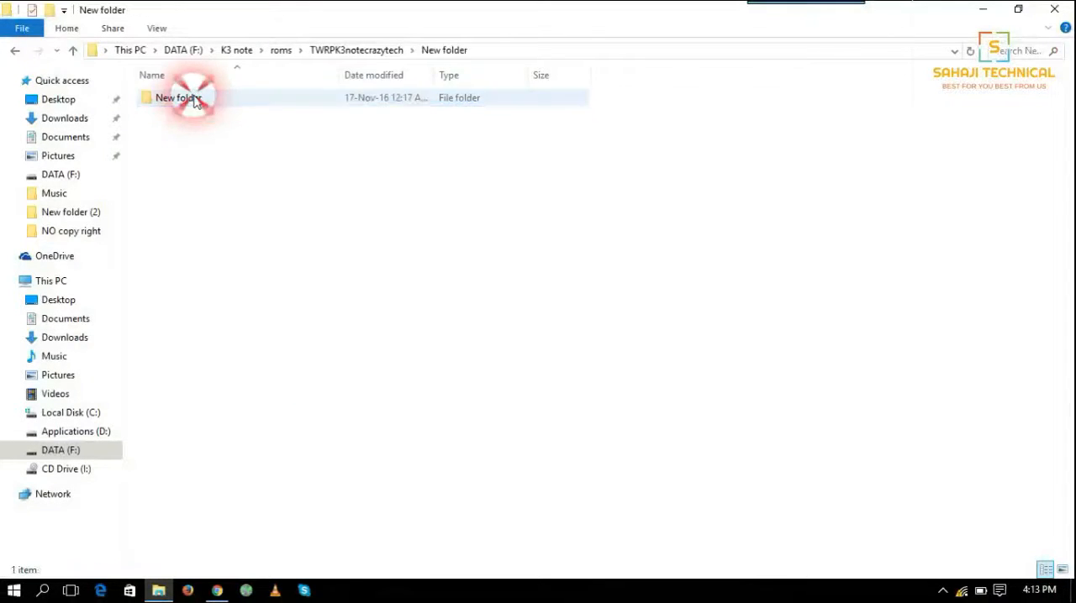
double_click(179, 98)
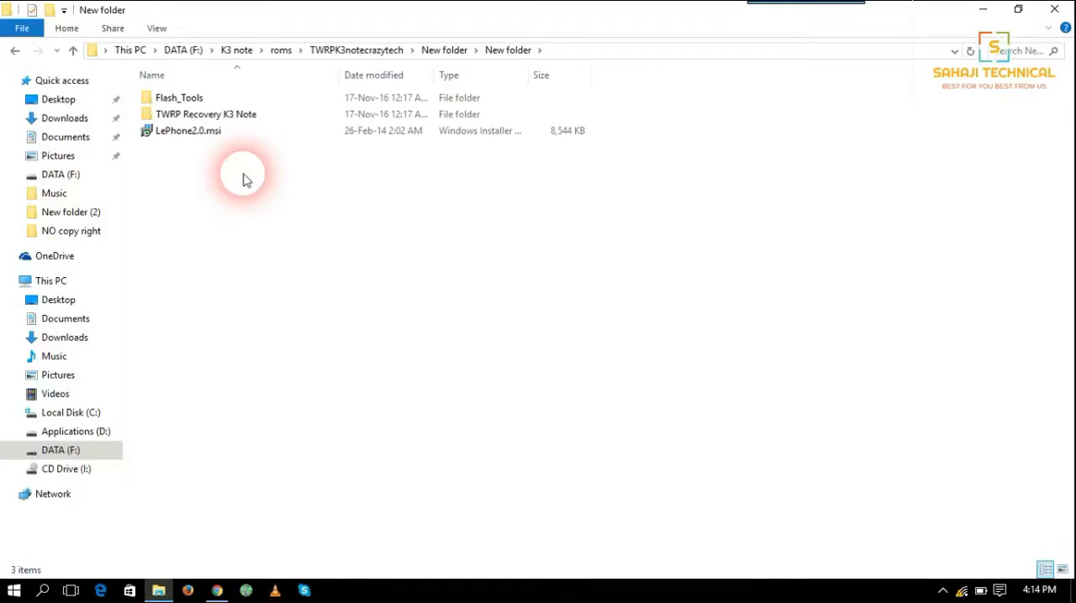
left_click(187, 130)
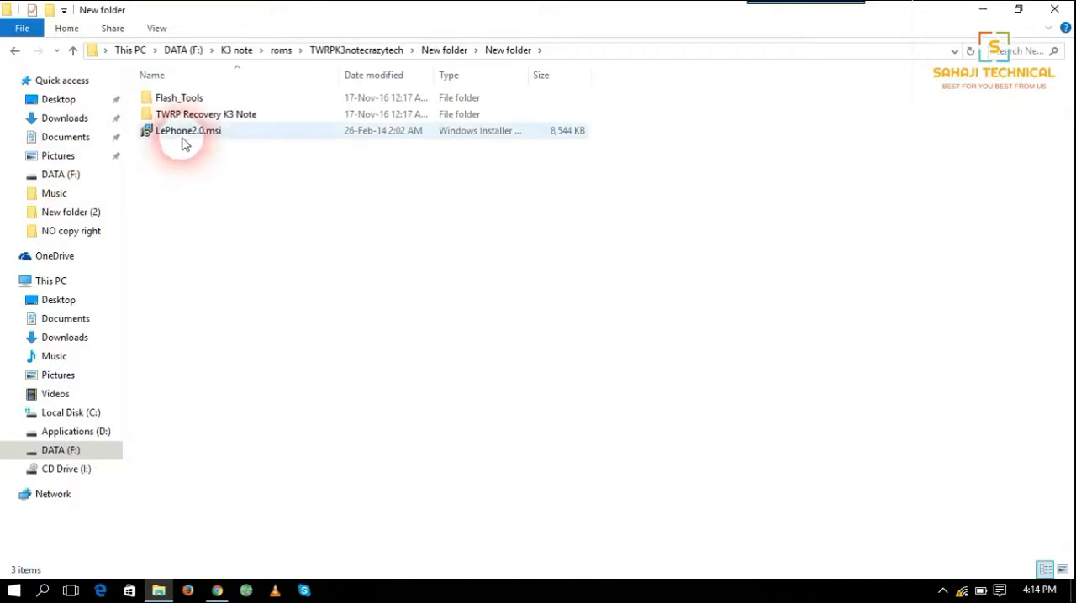
left_click(187, 130)
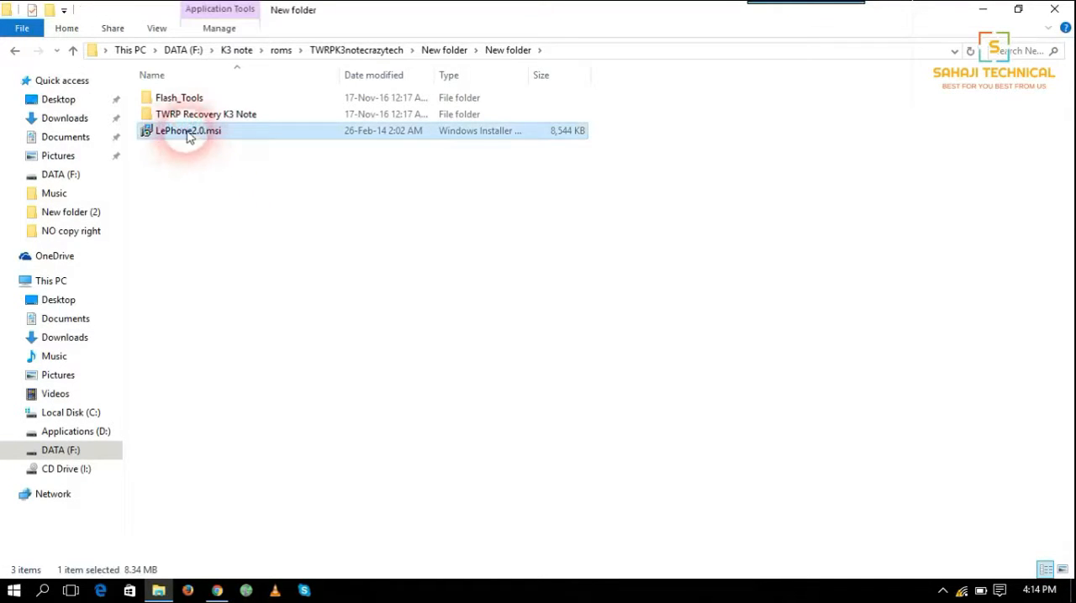
double_click(206, 114)
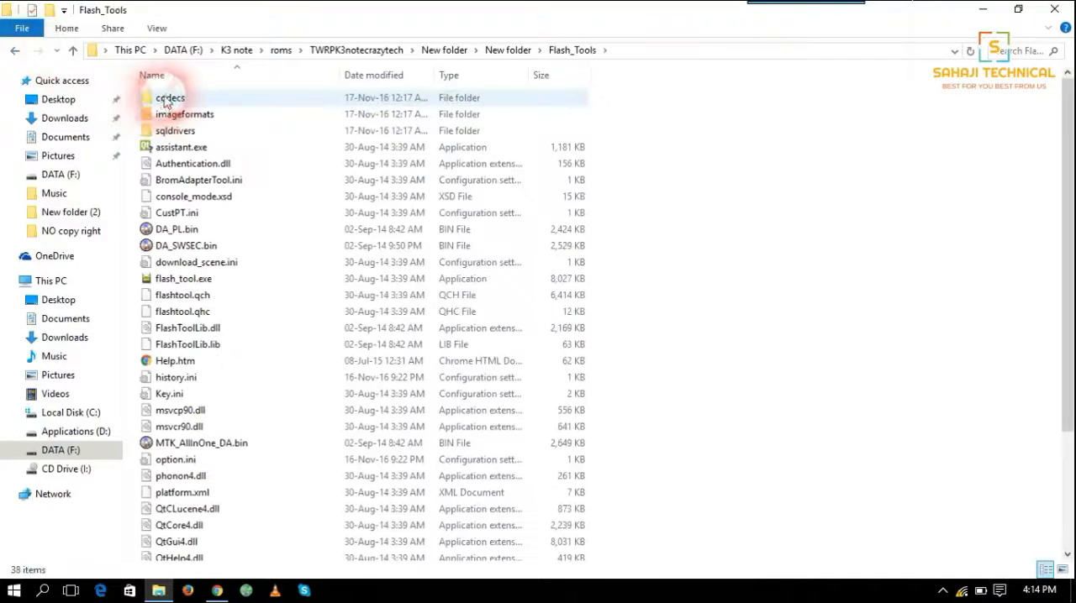
left_click(184, 278)
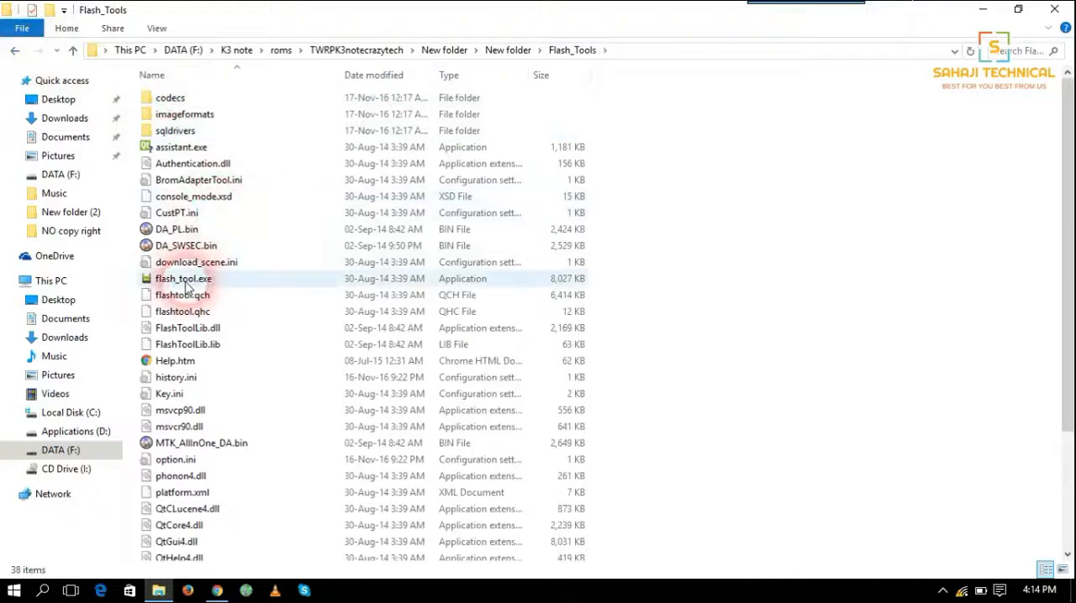
Launch flash_tool.exe, load MT6752_Android_scatter.txt, and tick only the recovery partition.
double_click(183, 278)
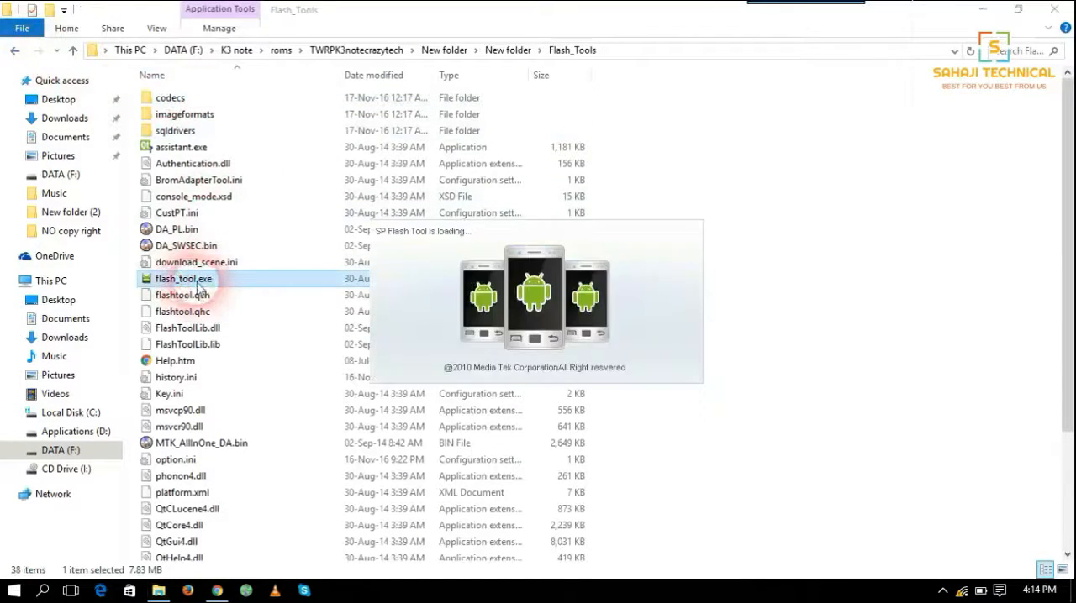
double_click(184, 278)
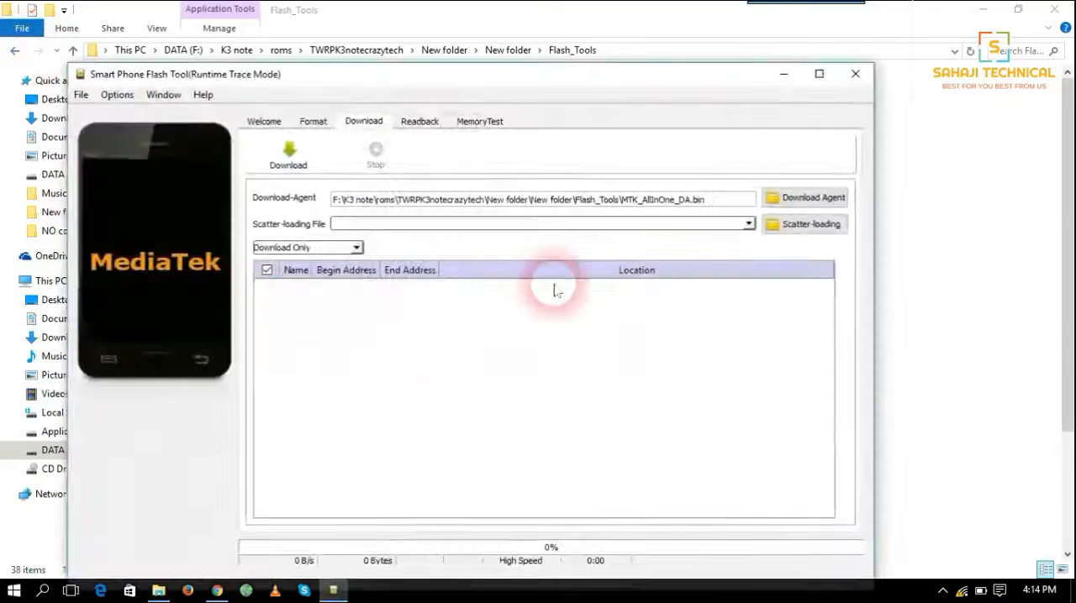
left_click(803, 223)
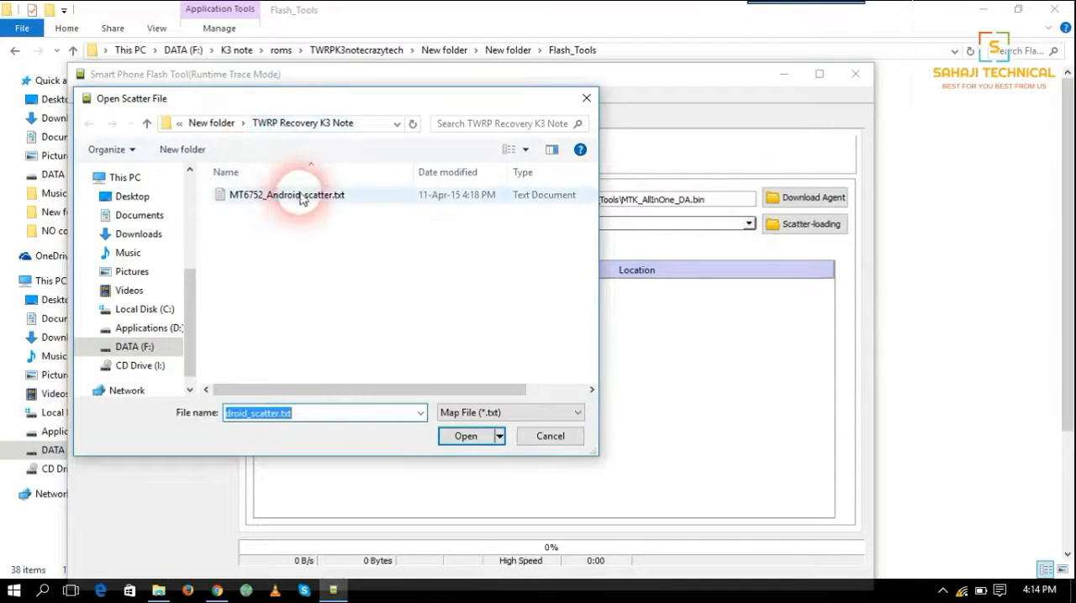
left_click(465, 437)
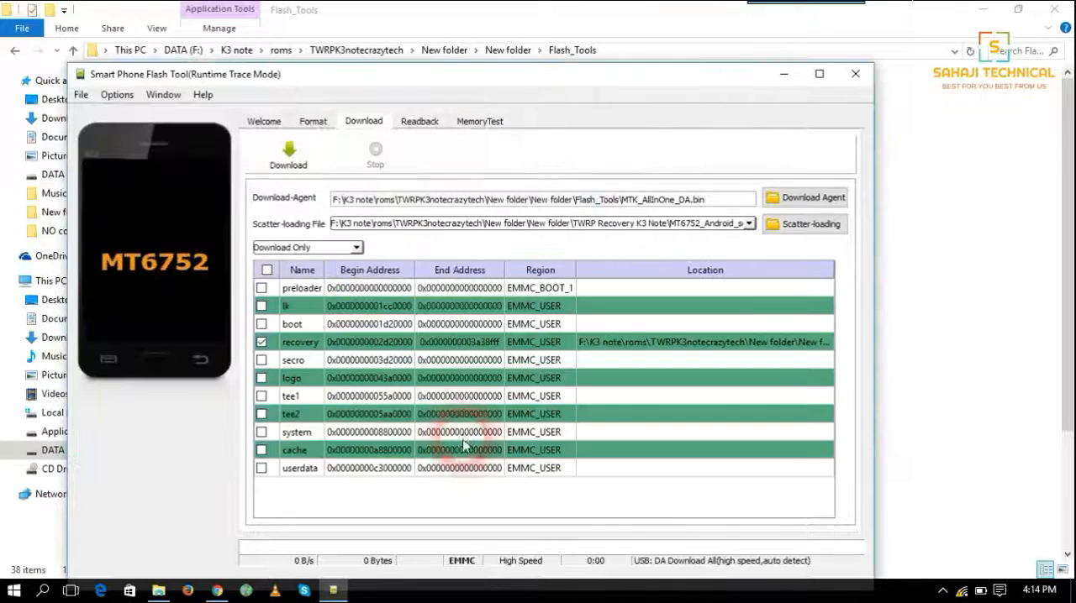
left_click(262, 341)
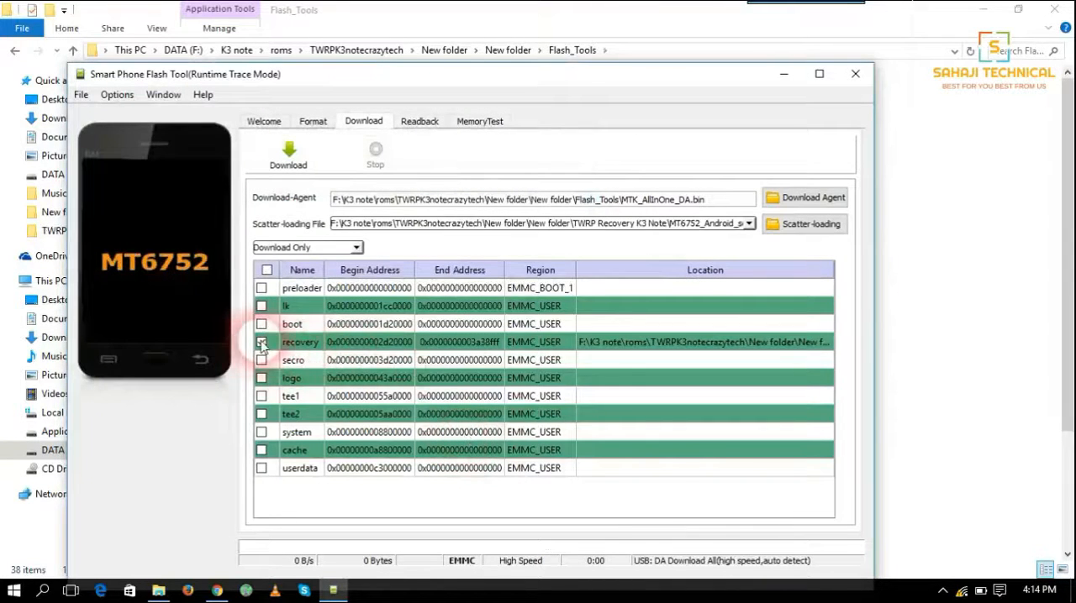
left_click(262, 342)
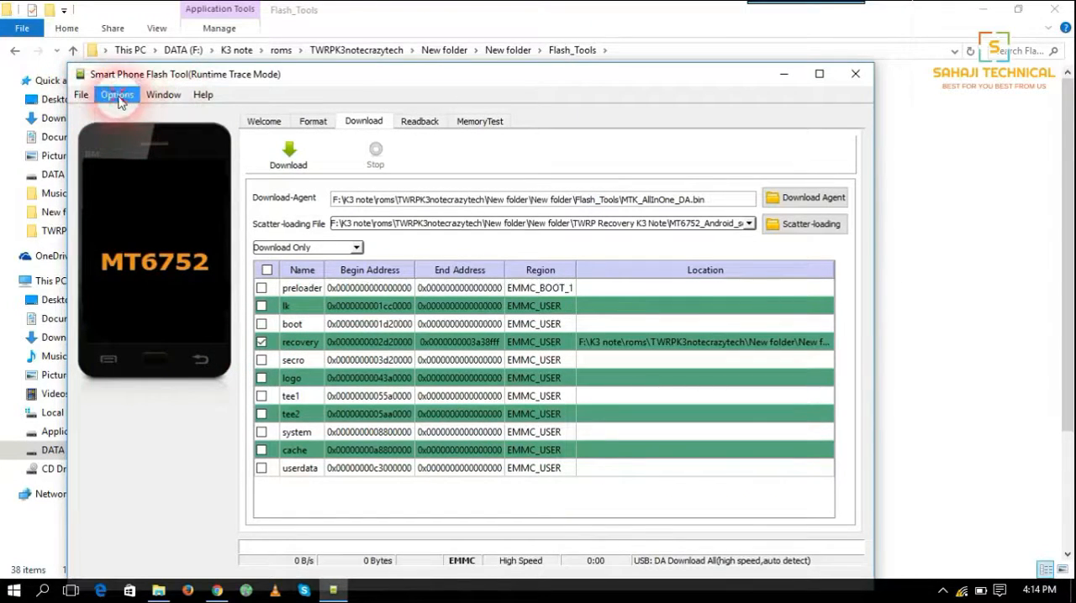
Confirm DA DL All with Checksum is checked under the Download options, then close Options.
left_click(117, 94)
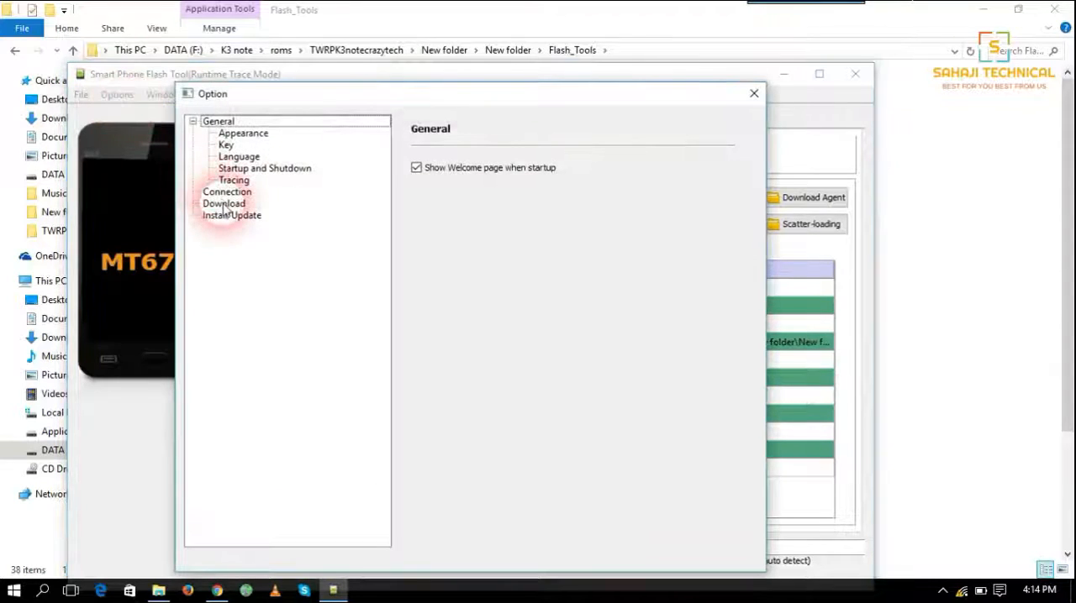
left_click(224, 203)
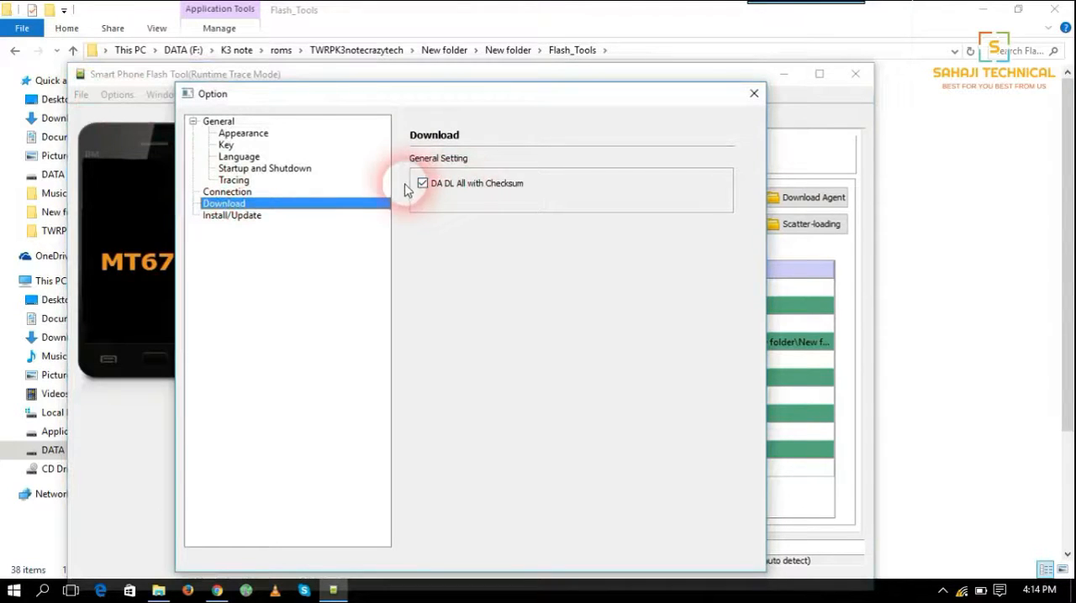
mouse_move(732, 112)
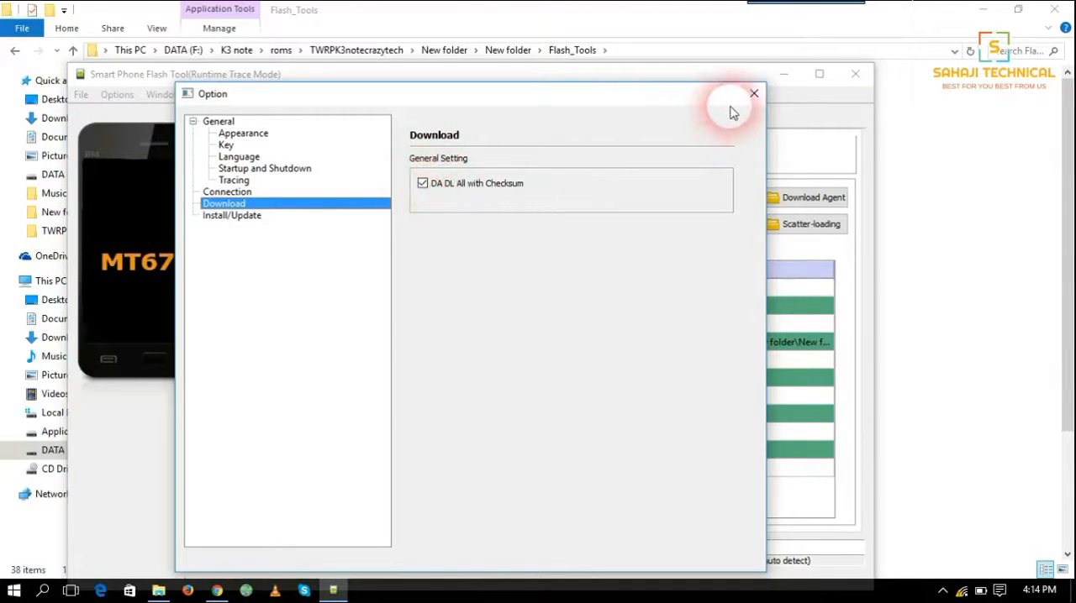
left_click(753, 93)
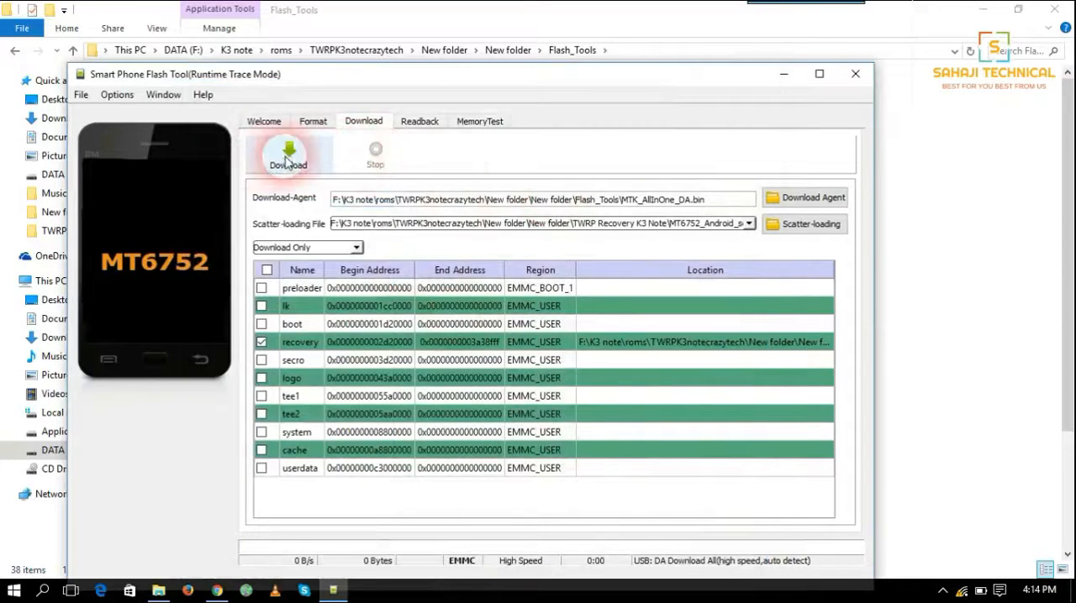
Download TWRP recovery to the connected K3 Note, dismiss Download Ok, and exit the tool.
left_click(287, 153)
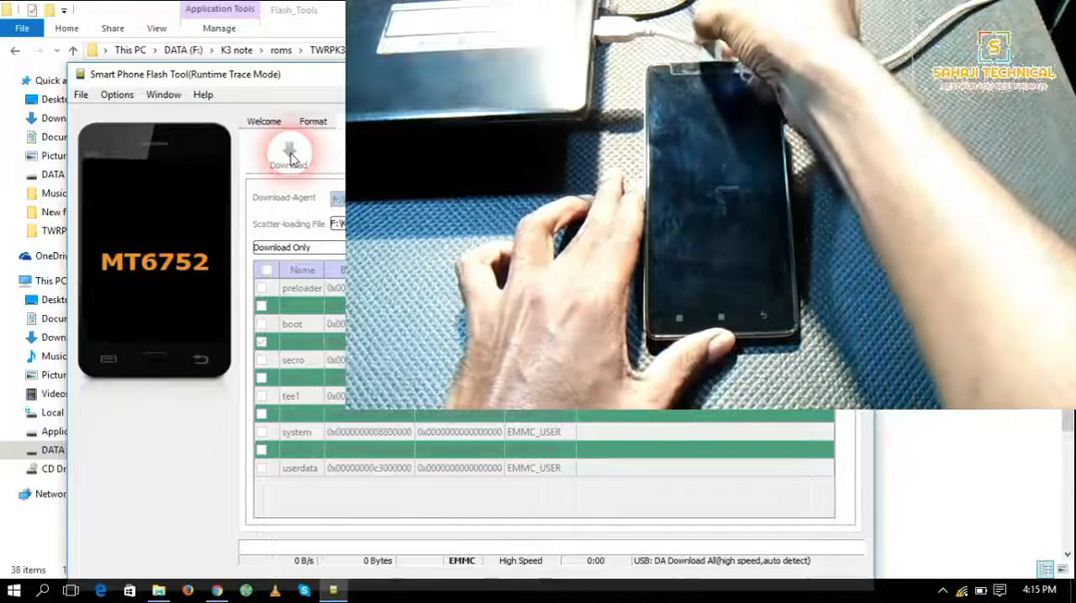
left_click(290, 151)
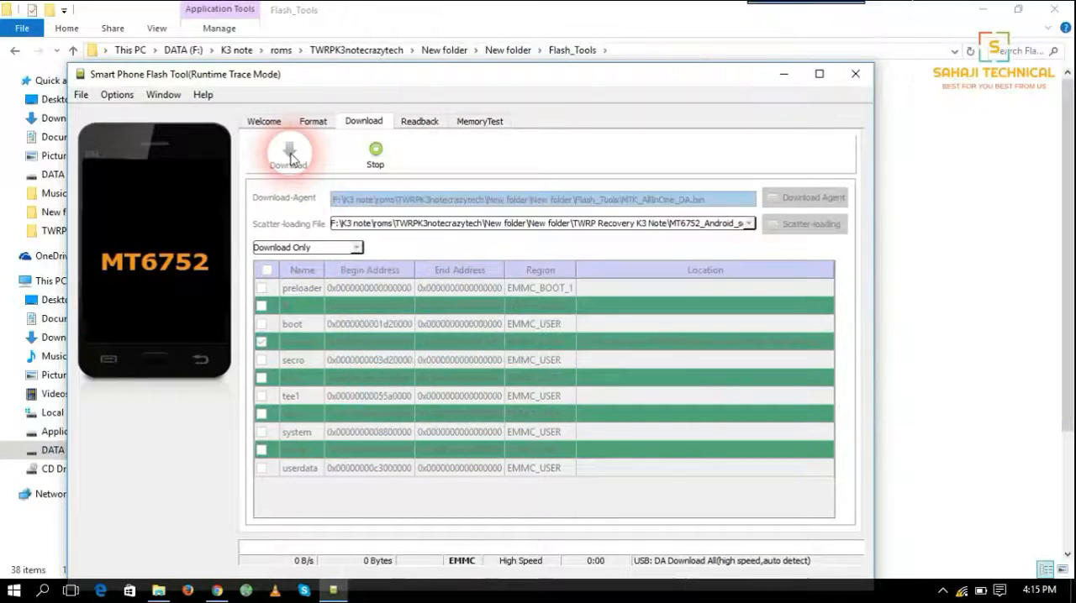
left_click(289, 151)
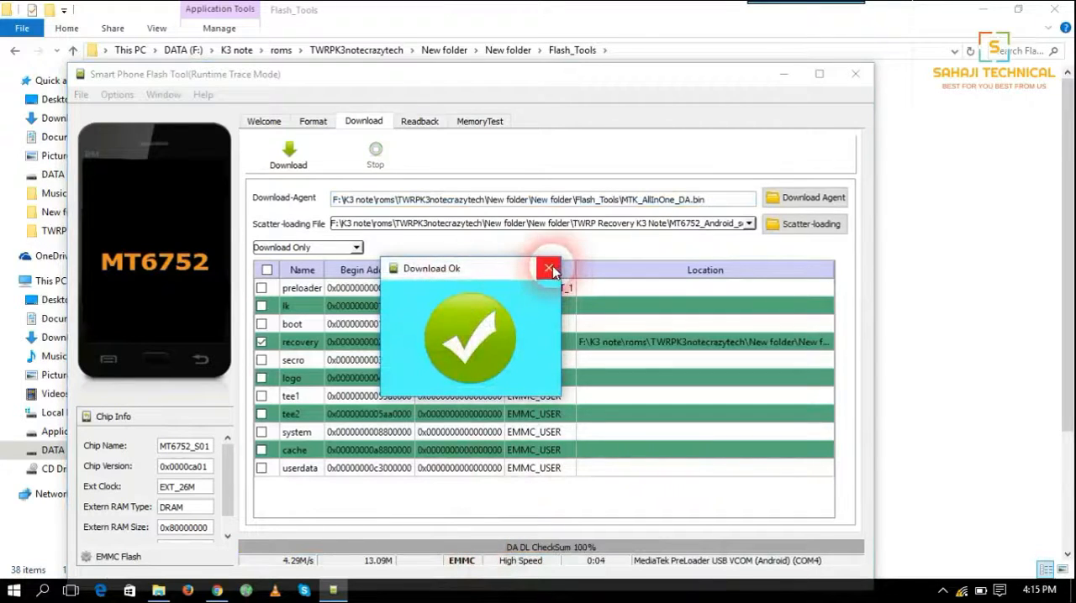
left_click(549, 268)
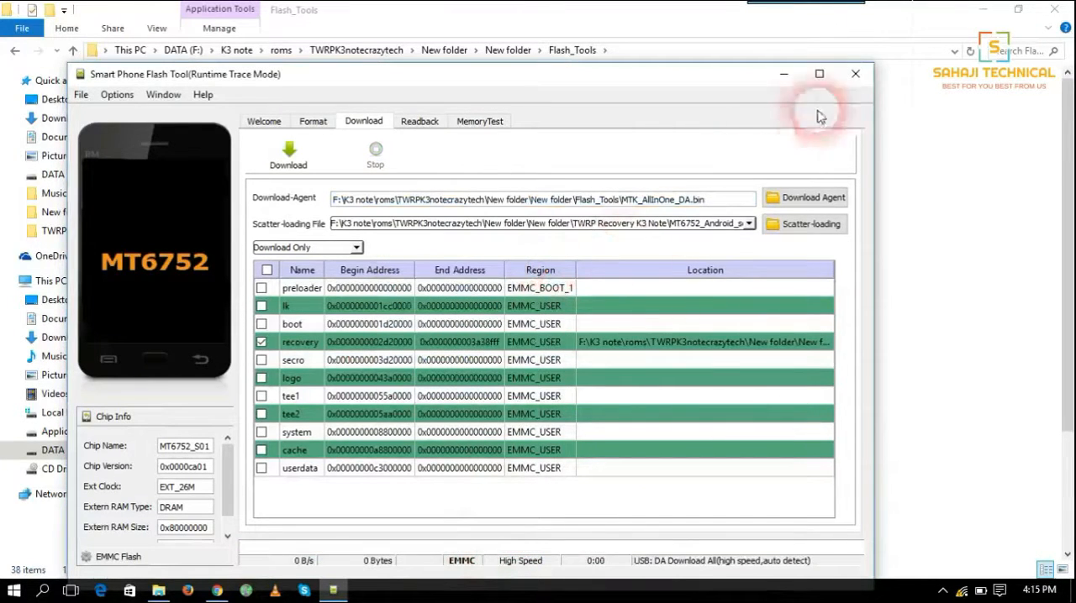
left_click(855, 74)
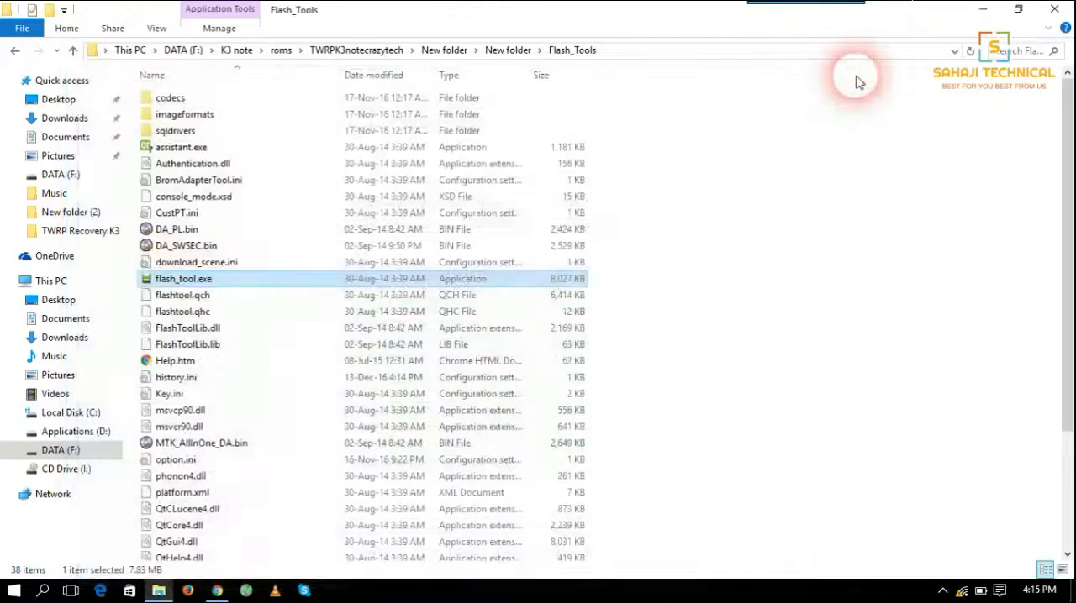